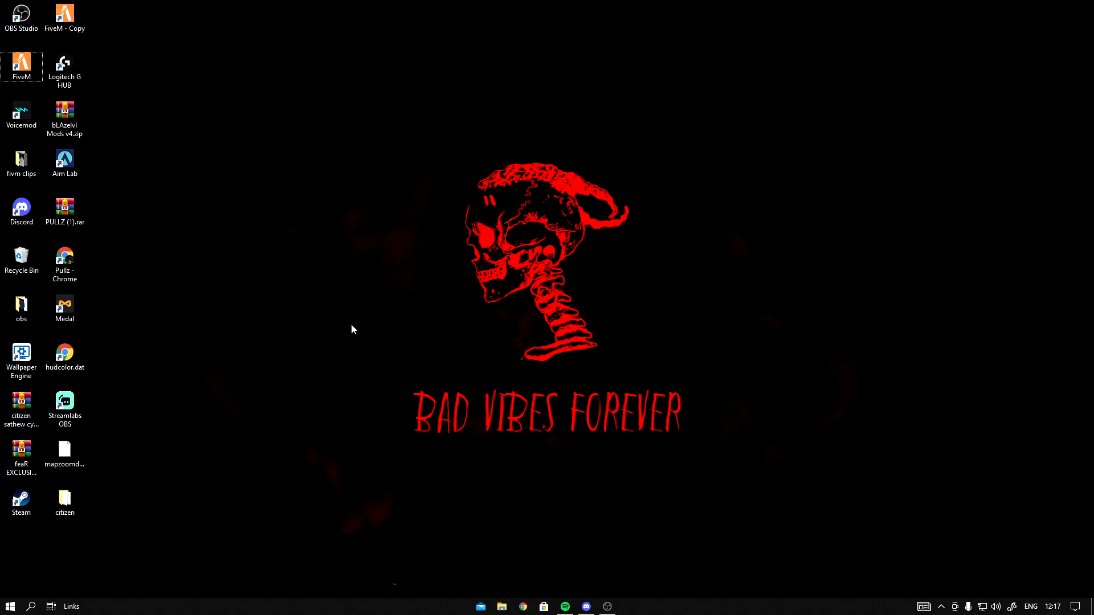
Open the MediaFire 'wager pack v4' download link from Discord's sound-packs channel.
{"action": "left_click", "coordinate": [586, 606]}
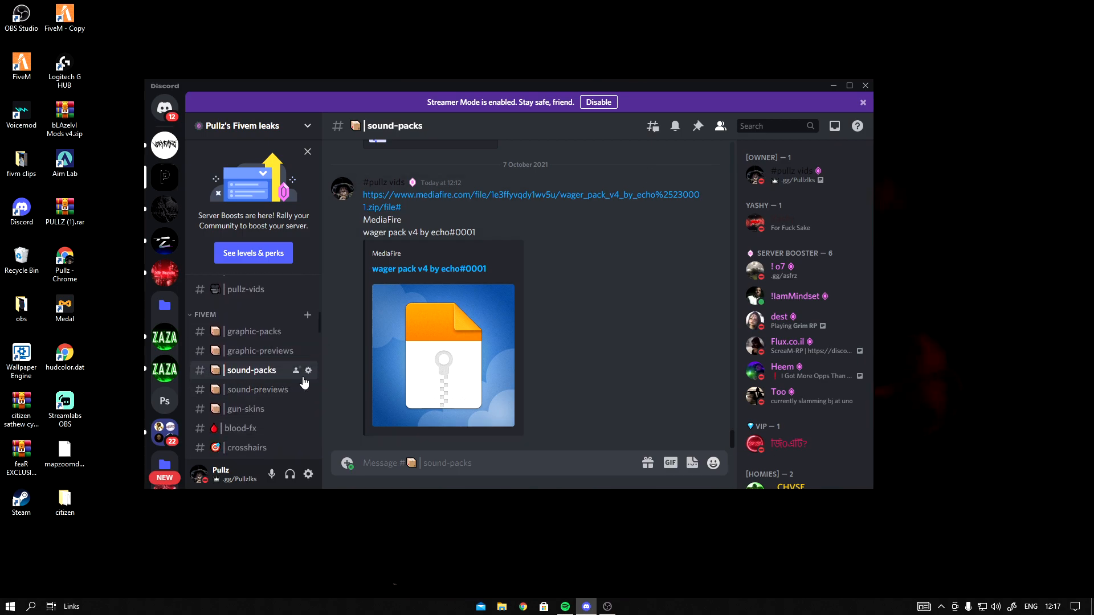
{"action": "mouse_move", "coordinate": [419, 269]}
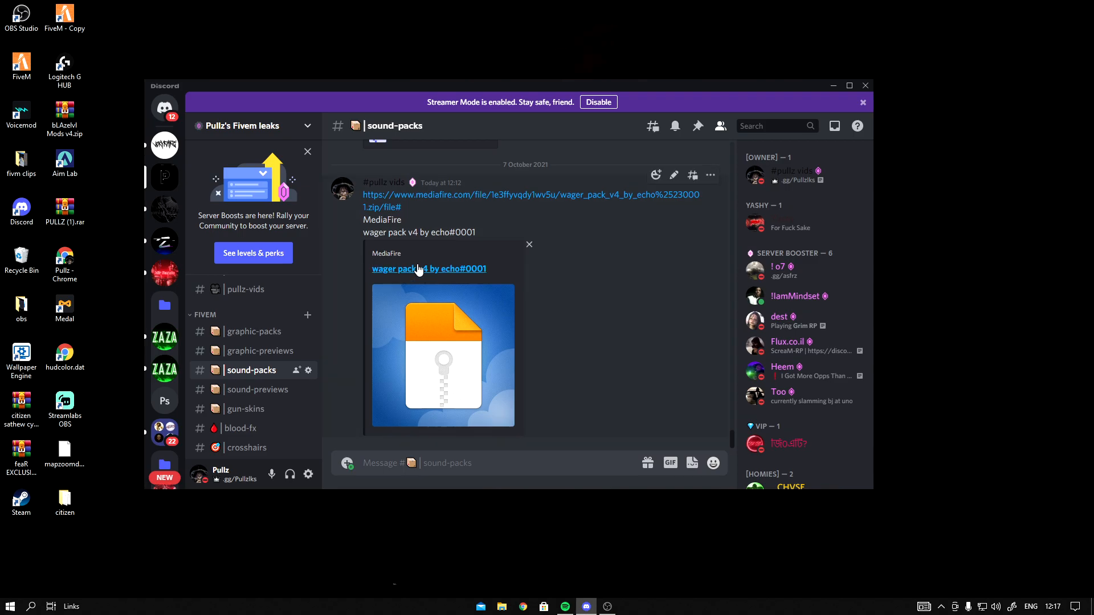
{"action": "left_click", "coordinate": [429, 268]}
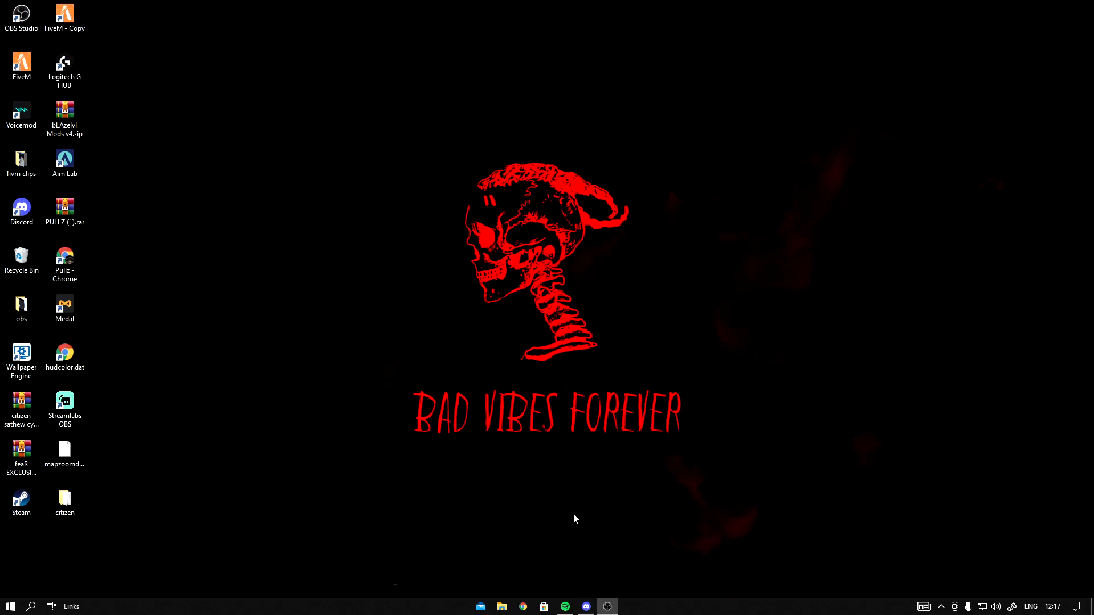
Open the wager pack zip archive from the Downloads folder.
{"action": "left_click", "coordinate": [500, 606]}
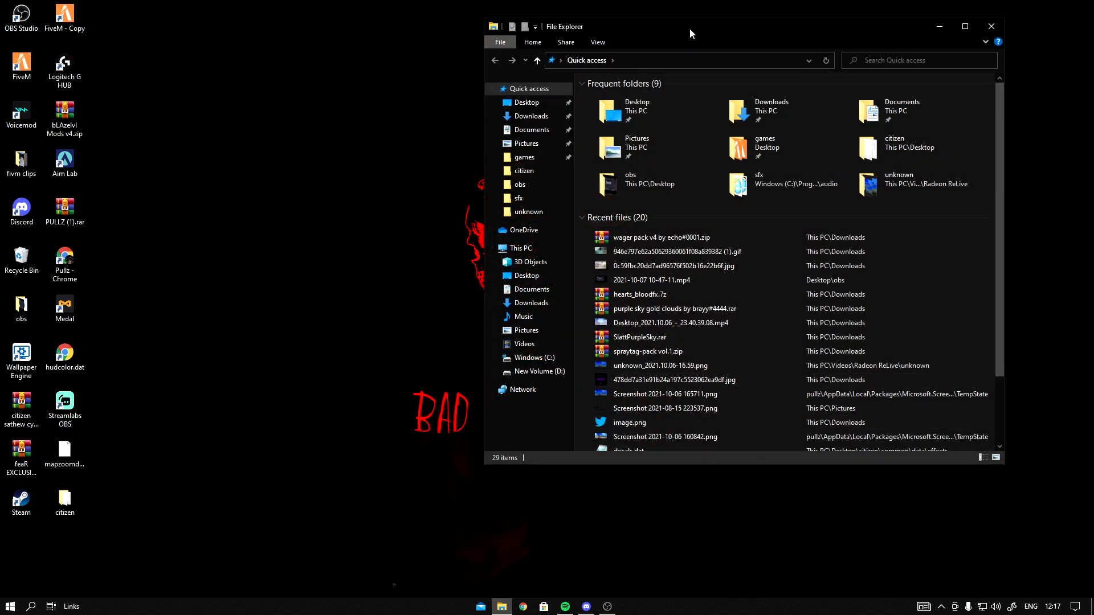
{"action": "left_click", "coordinate": [531, 116]}
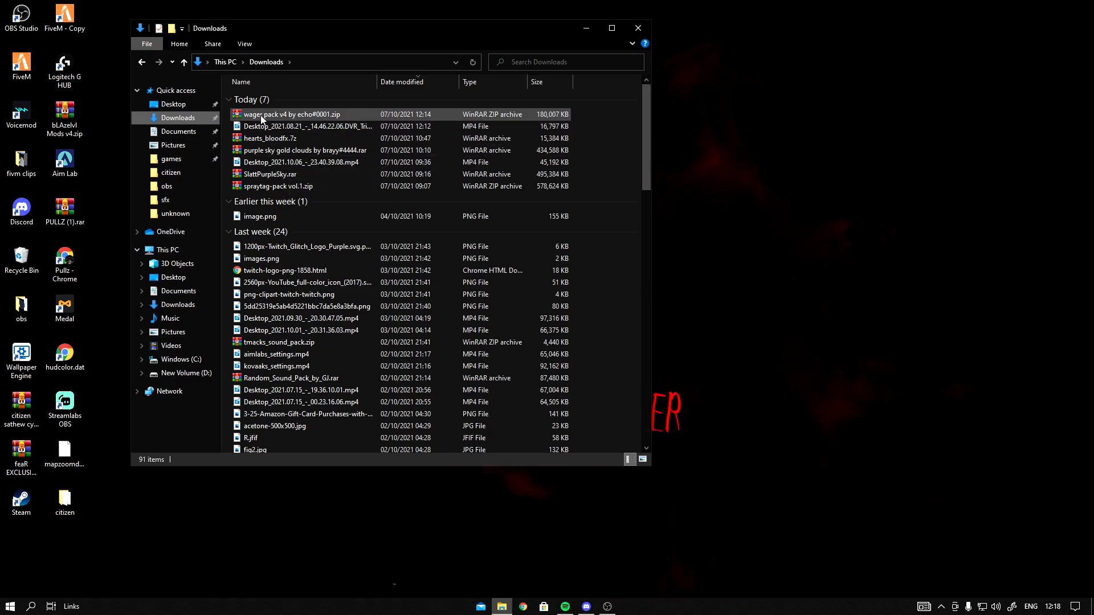
{"action": "double_click", "coordinate": [288, 114]}
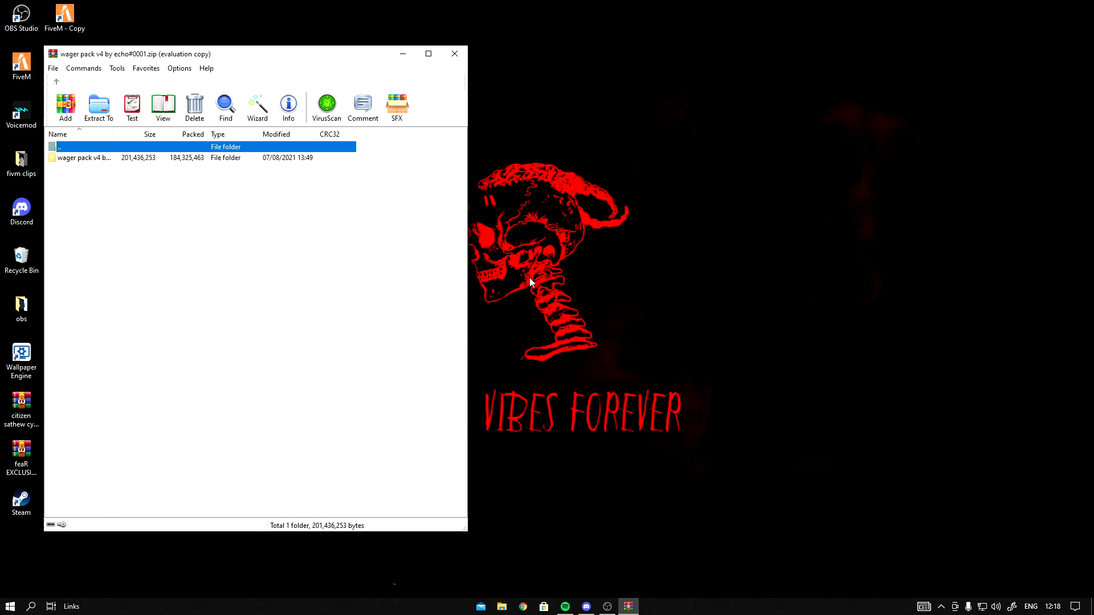
Browse a second Explorer window to C:\Program Files\Epic Games\GTAV\x64 and select the archive's wager pack folder.
{"action": "left_click", "coordinate": [501, 606]}
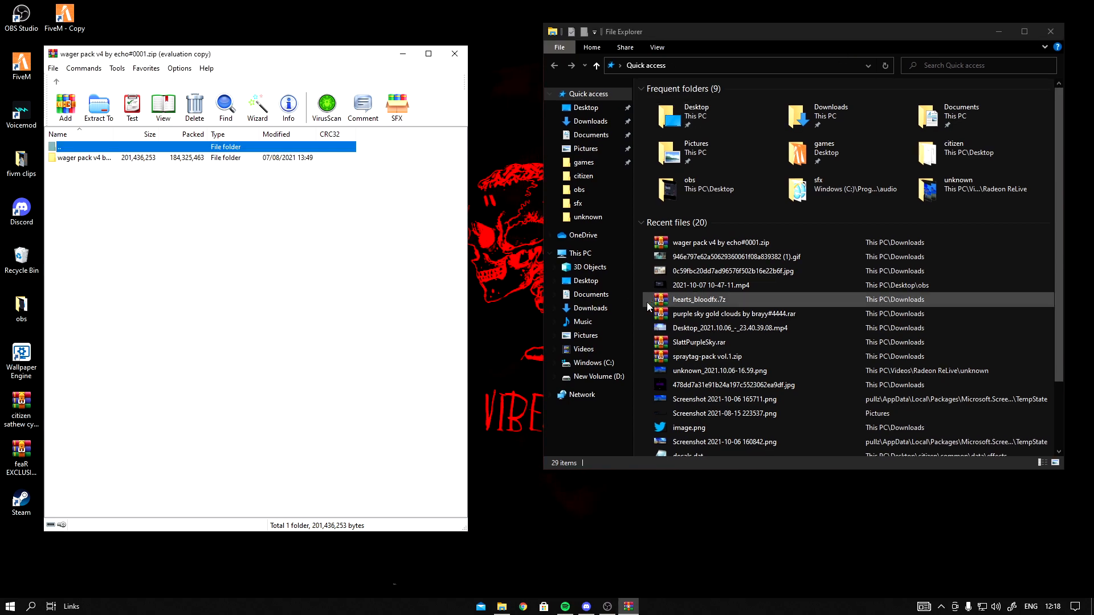
{"action": "left_click", "coordinate": [579, 252]}
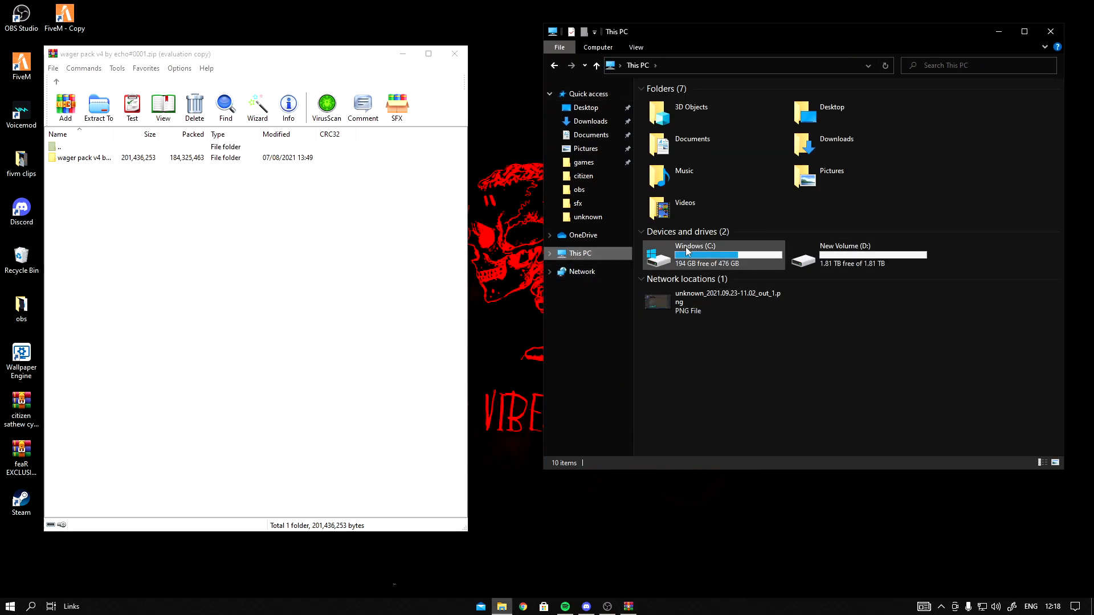
{"action": "double_click", "coordinate": [695, 253]}
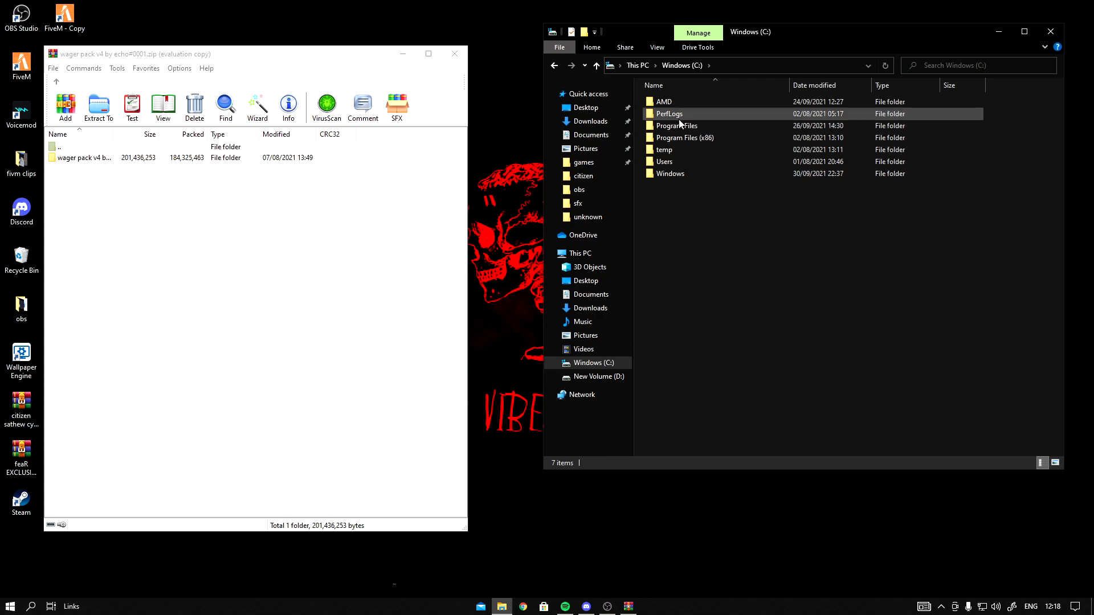
{"action": "double_click", "coordinate": [676, 126]}
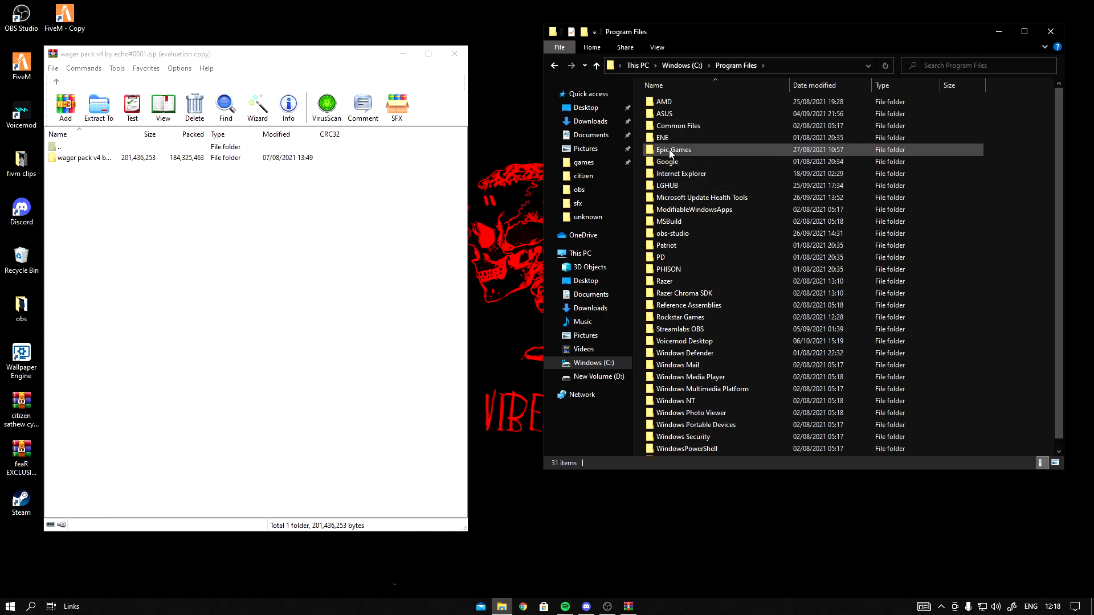
{"action": "double_click", "coordinate": [673, 149]}
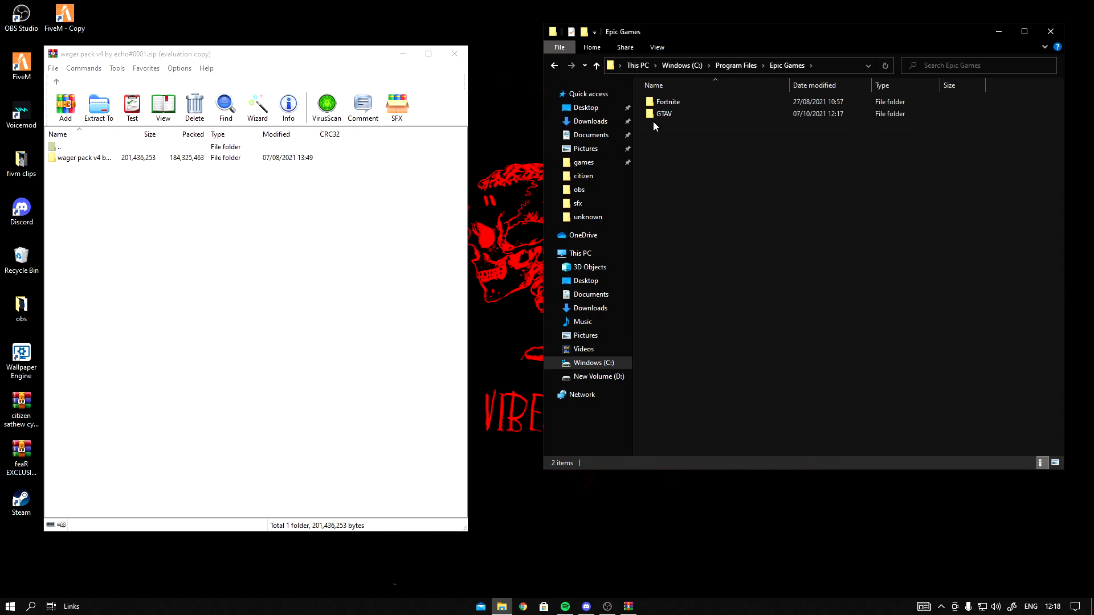
{"action": "double_click", "coordinate": [663, 114]}
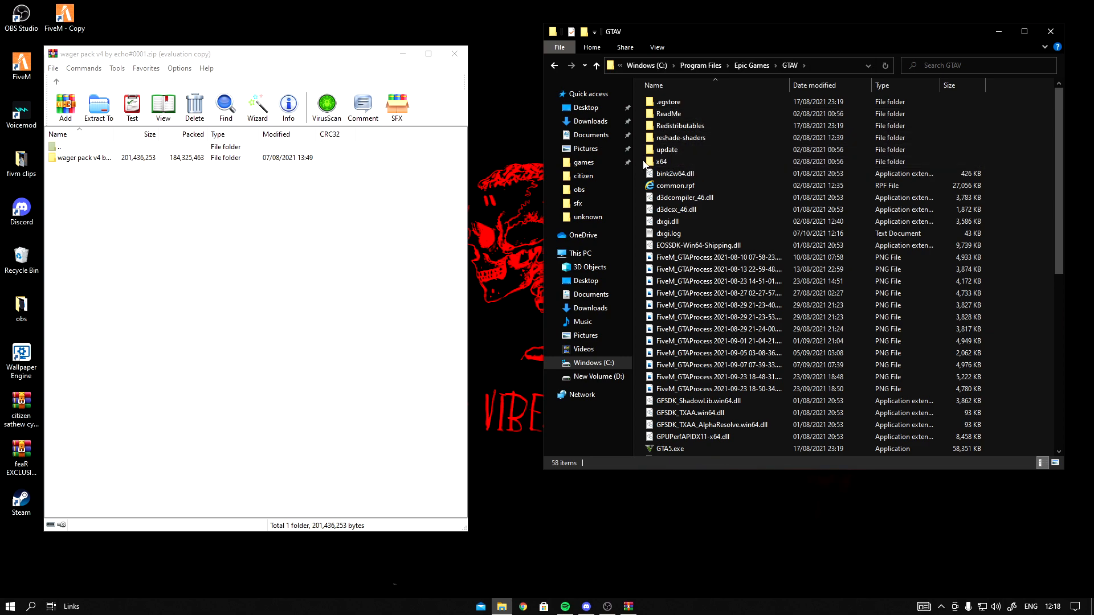
{"action": "double_click", "coordinate": [661, 161]}
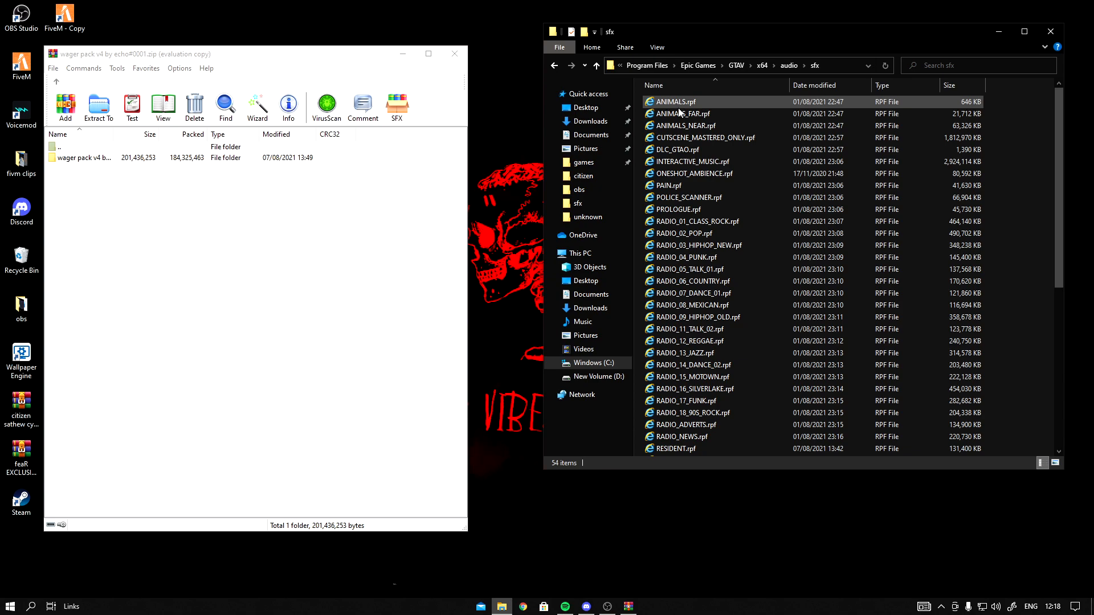
{"action": "left_click", "coordinate": [82, 158]}
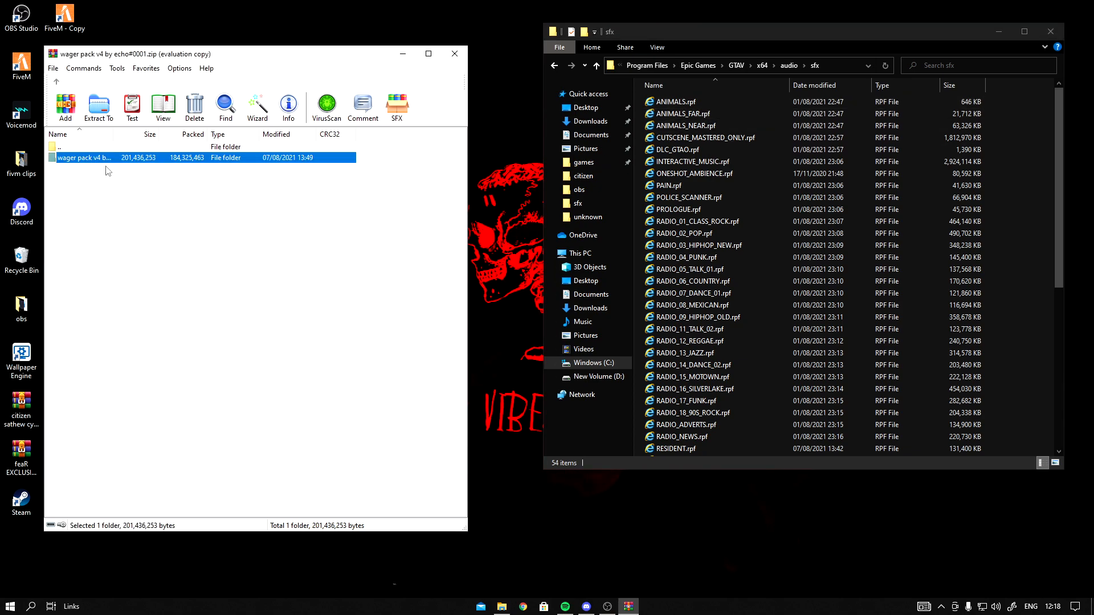
Move the pack's RESIDENT and WEAPONS .rpf files into sfx, replacing the originals.
{"action": "double_click", "coordinate": [84, 157]}
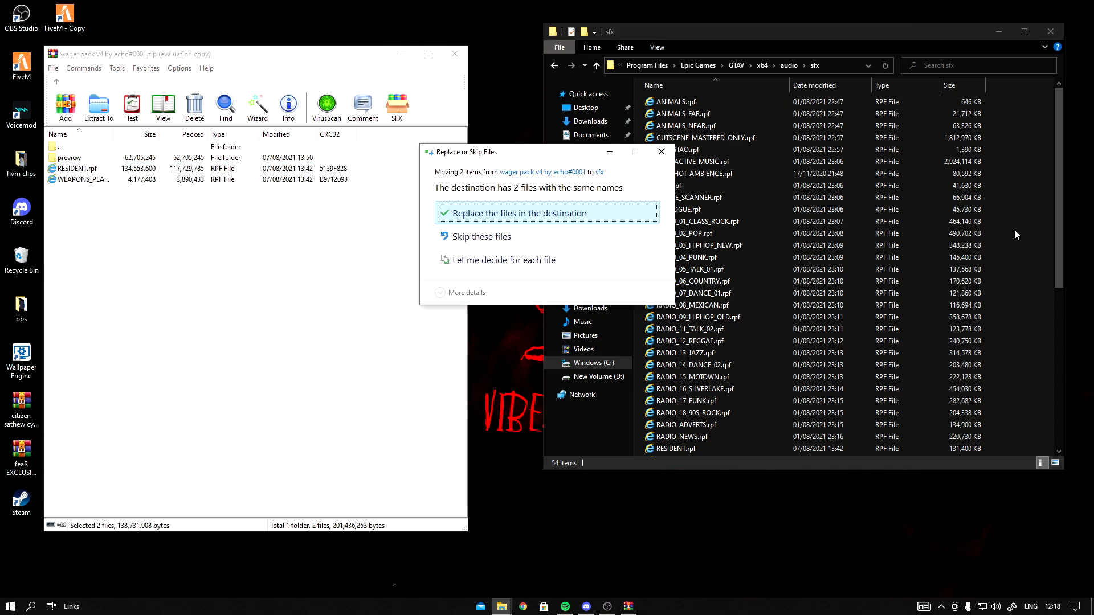
{"action": "left_click", "coordinate": [546, 213]}
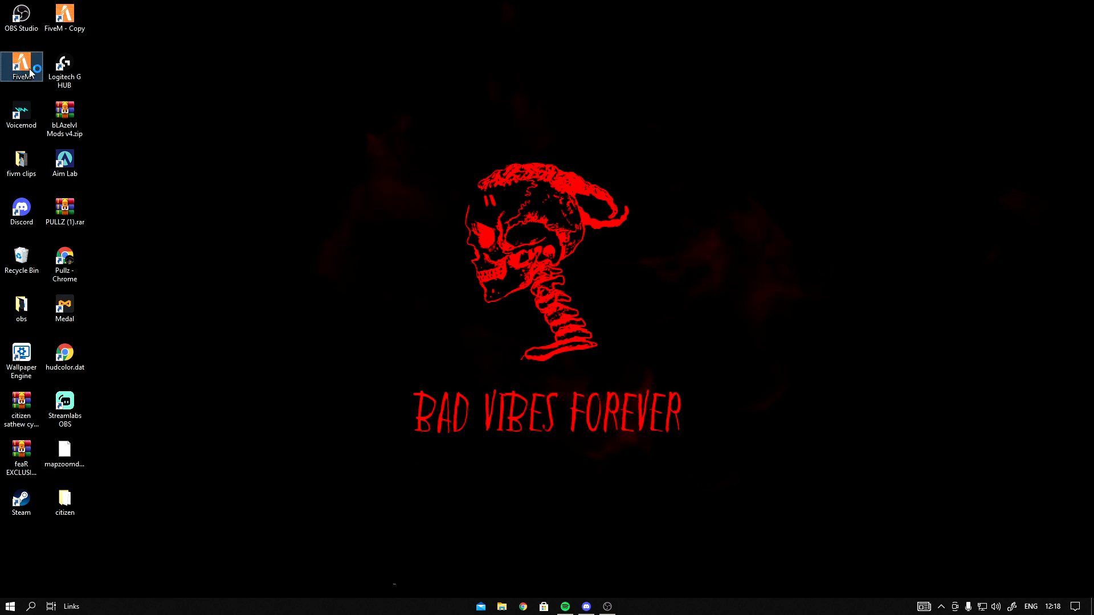
Launch FiveM from the desktop shortcut to test the new weapon sounds.
{"action": "double_click", "coordinate": [21, 63]}
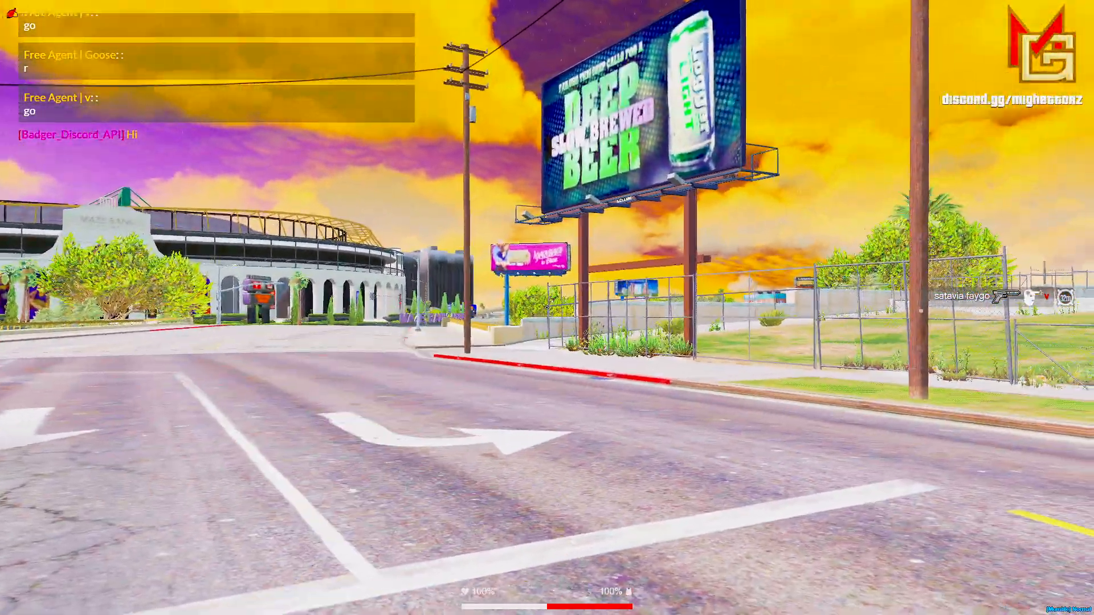
{"action": "mouse_move", "coordinate": [547, 307]}
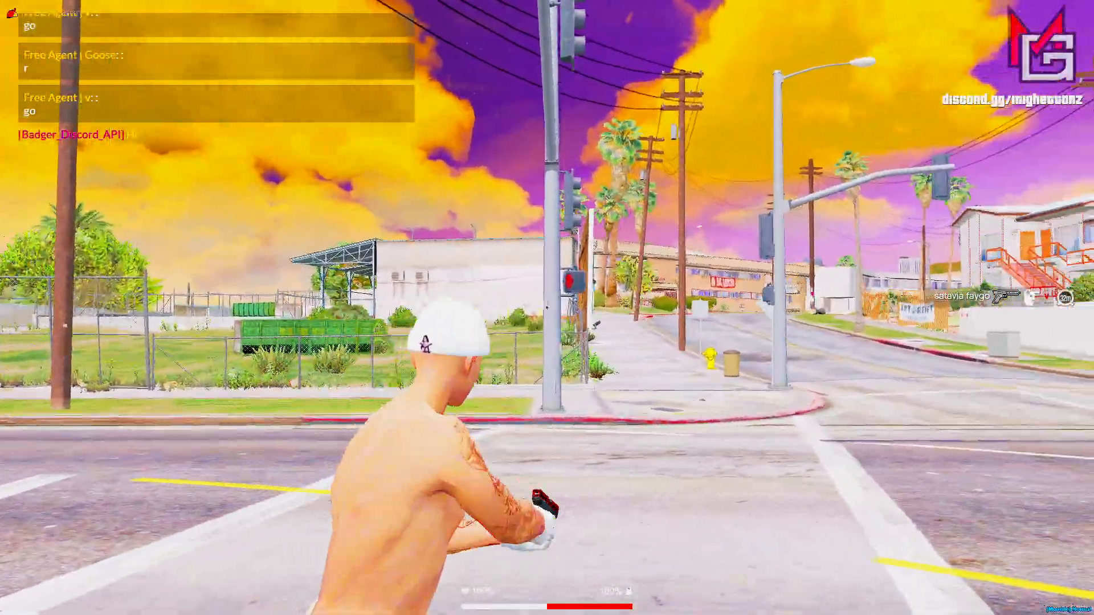